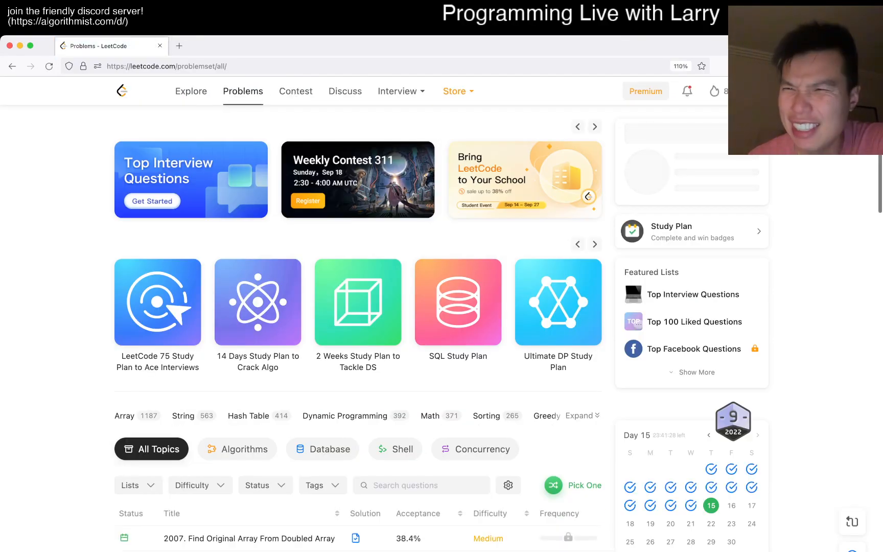
- Open problem 2007 from the list and bring up the Contest page in a second tab
{"action": "scroll", "scroll_direction": "down", "scroll_amount": 3}
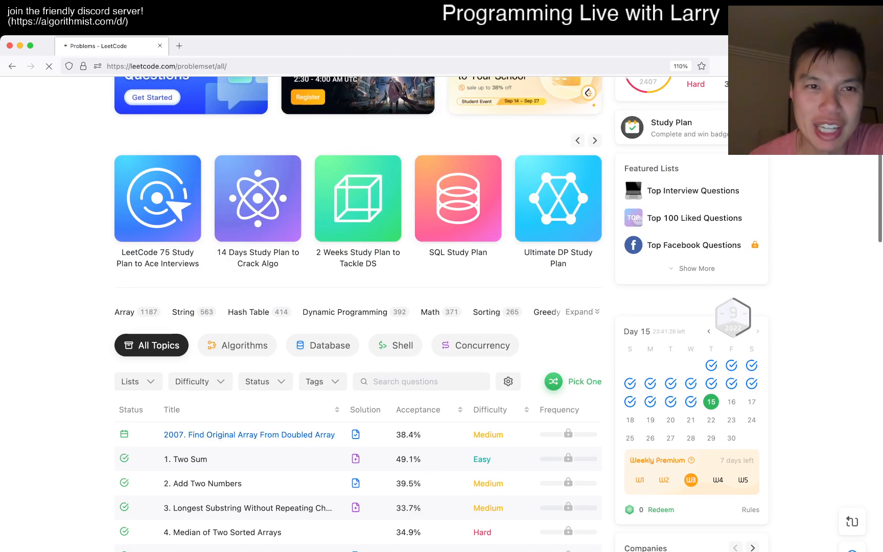
{"action": "left_click", "coordinate": [248, 435]}
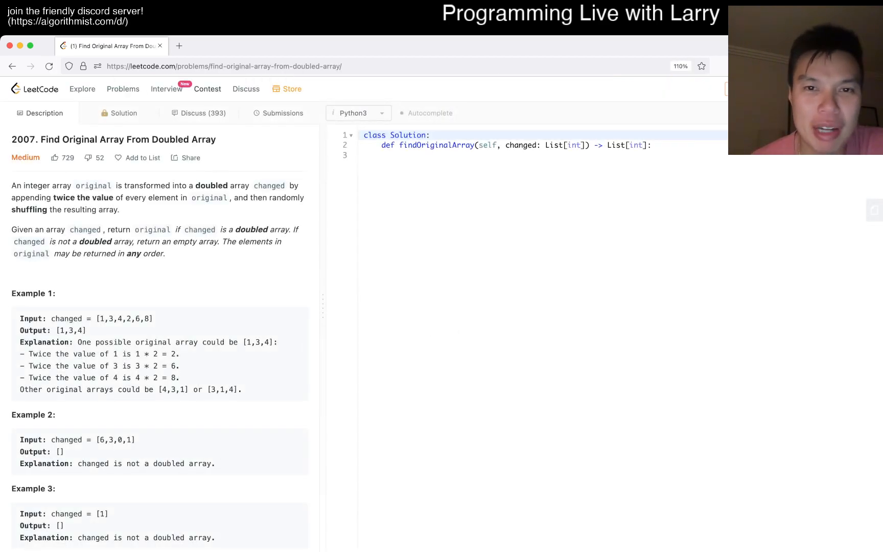
{"action": "left_click", "coordinate": [207, 89]}
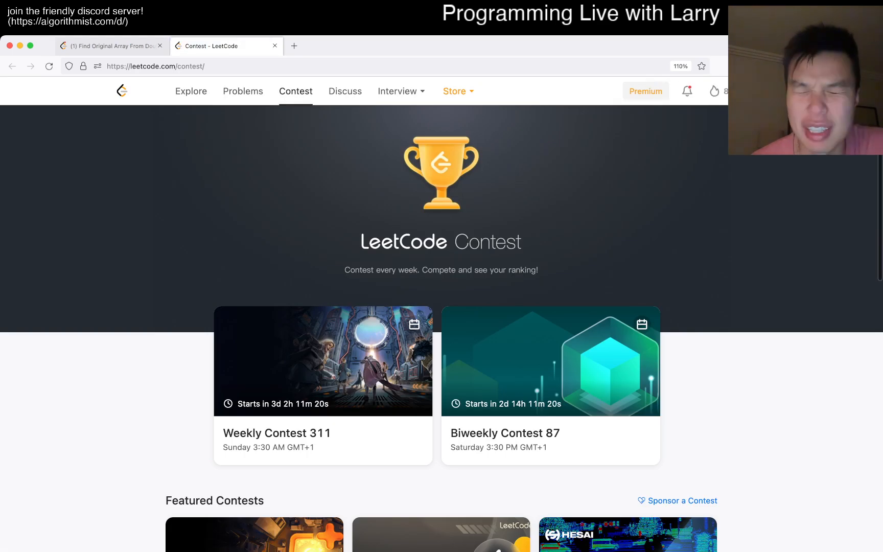
- Close the Contest tab, read the statement through its constraints, and place the cursor in findOriginalArray
{"action": "left_click", "coordinate": [112, 46]}
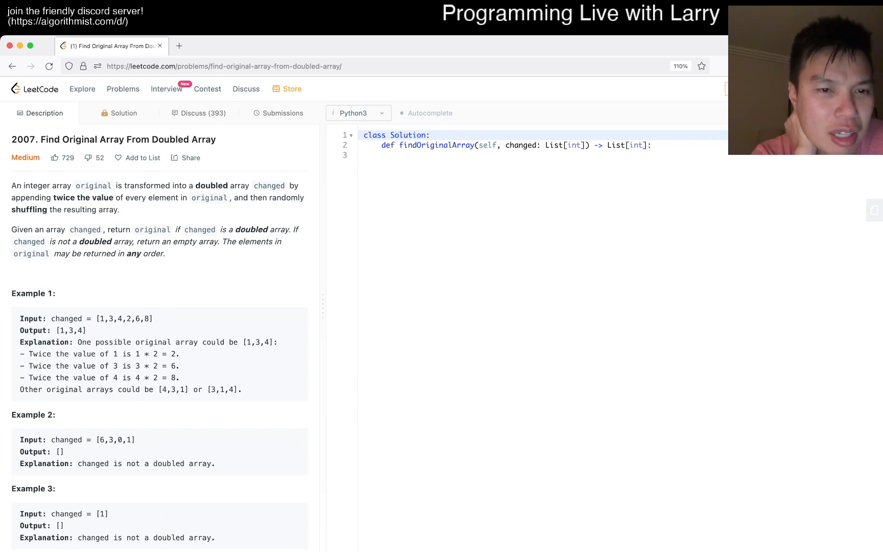
{"action": "scroll", "scroll_direction": "down", "scroll_amount": 3}
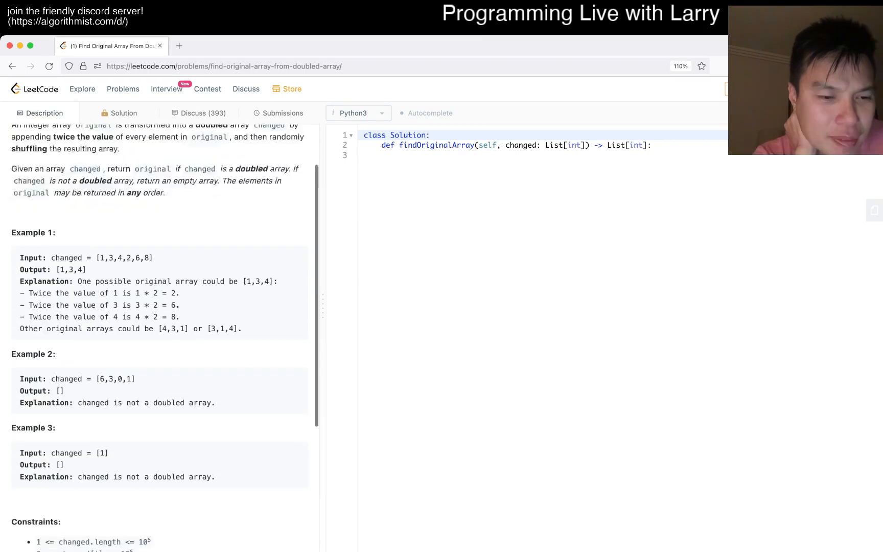
{"action": "scroll", "scroll_direction": "down", "scroll_amount": 3}
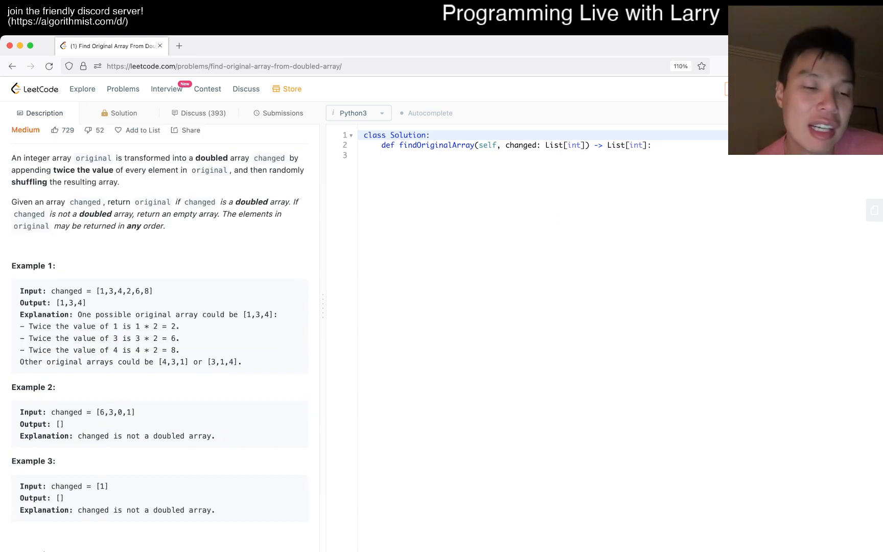
{"action": "scroll", "scroll_direction": "down", "scroll_amount": 3}
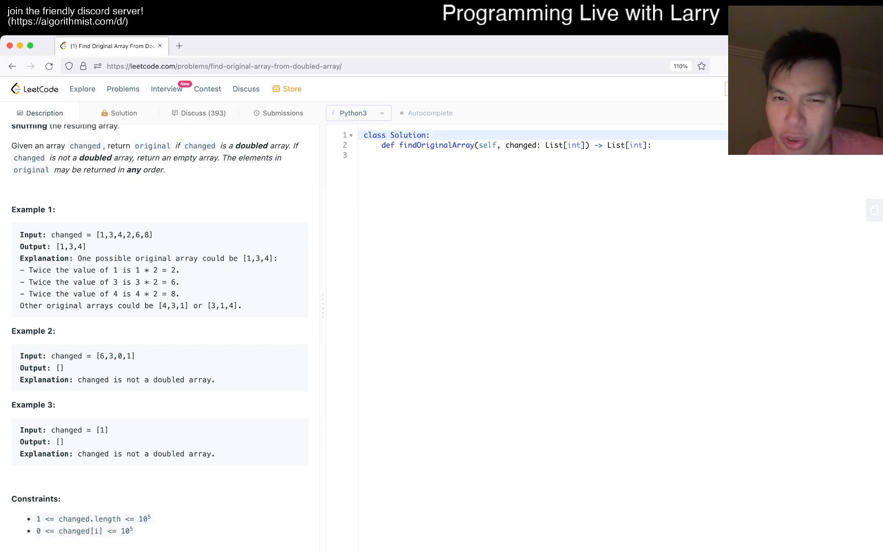
{"action": "left_click", "coordinate": [399, 156]}
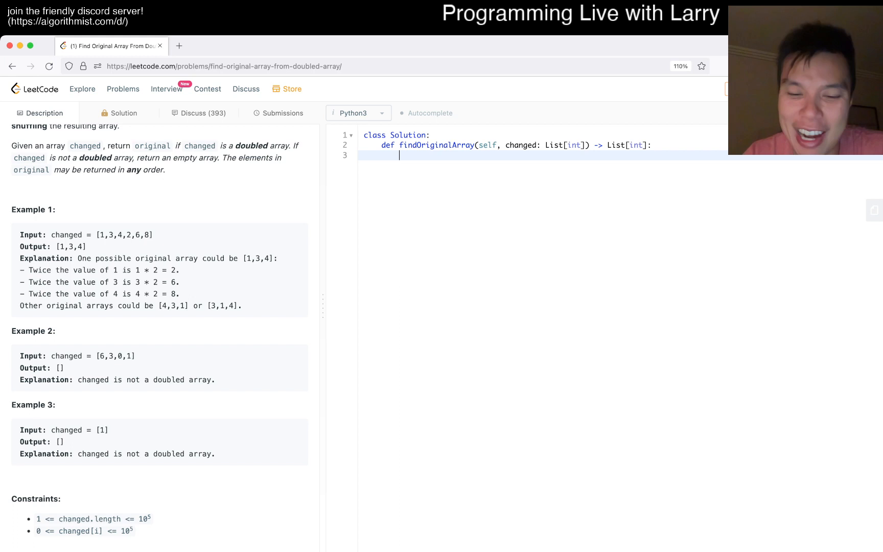
- Sort changed, create a collections.Counter named smaller, and loop over each x in changed
{"action": "type", "text": "changed.sort("}
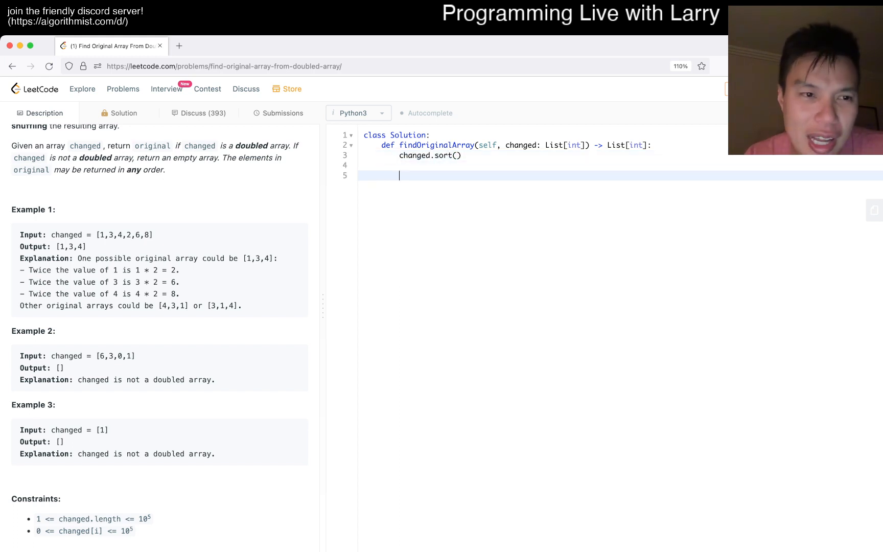
{"action": "type", "text": "for x"}
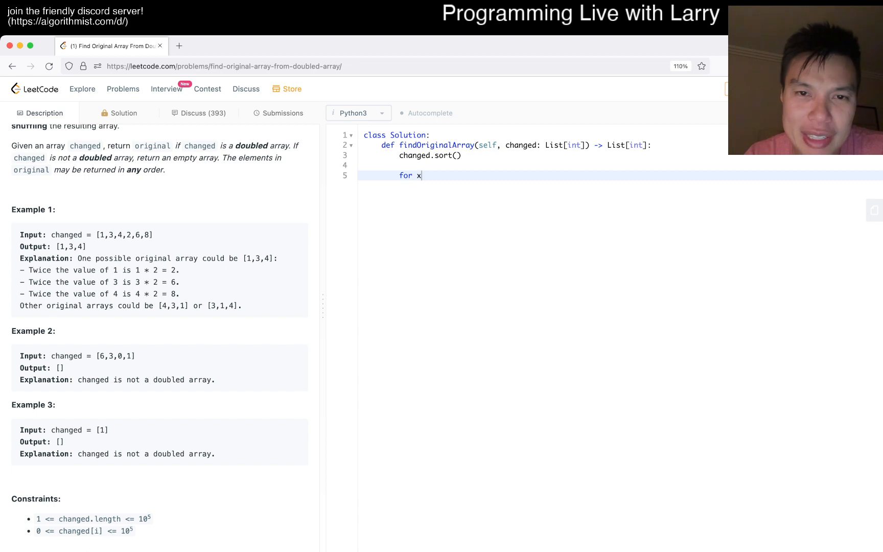
{"action": "type", "text": "in changed:"}
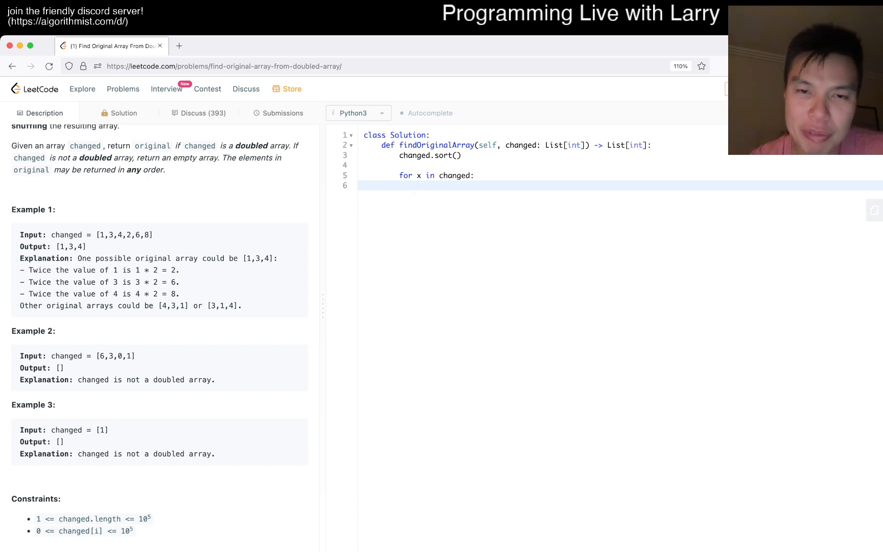
{"action": "type", "text": "smaller"}
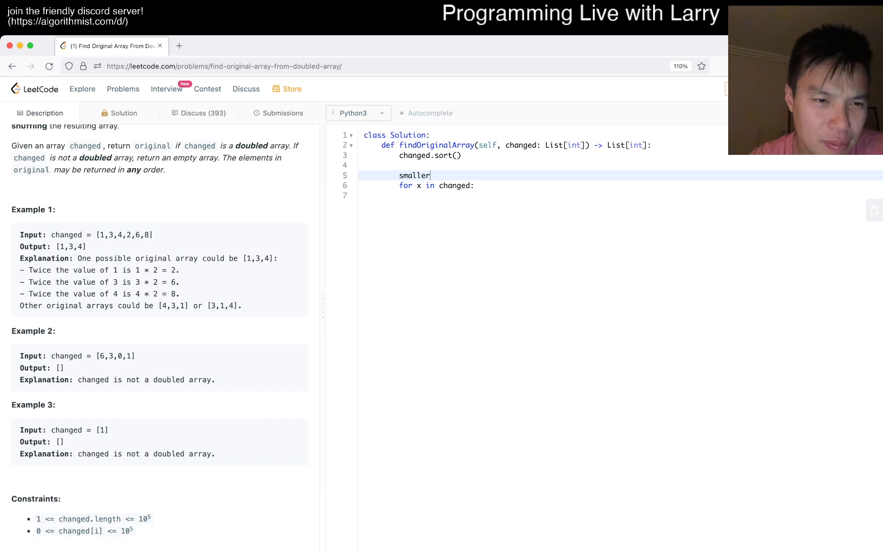
{"action": "type", "text": "= collections"}
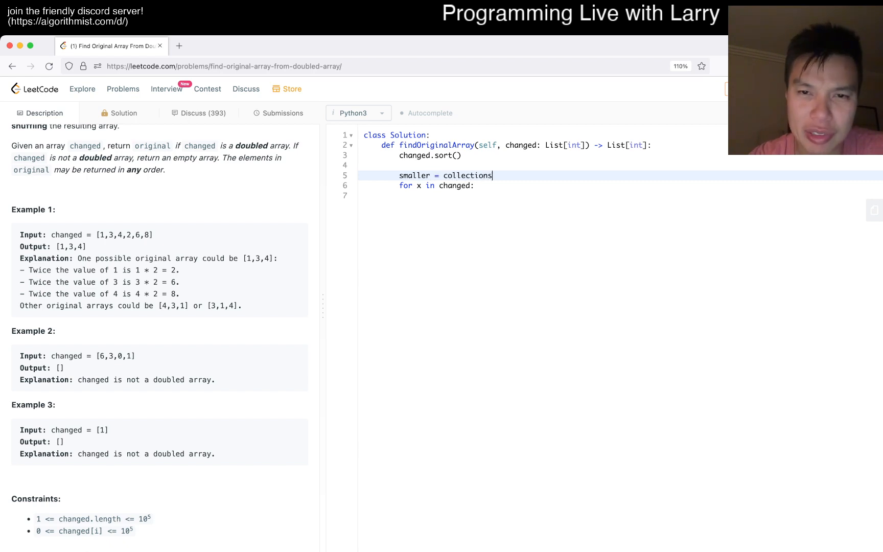
{"action": "type", "text": ".Counter()"}
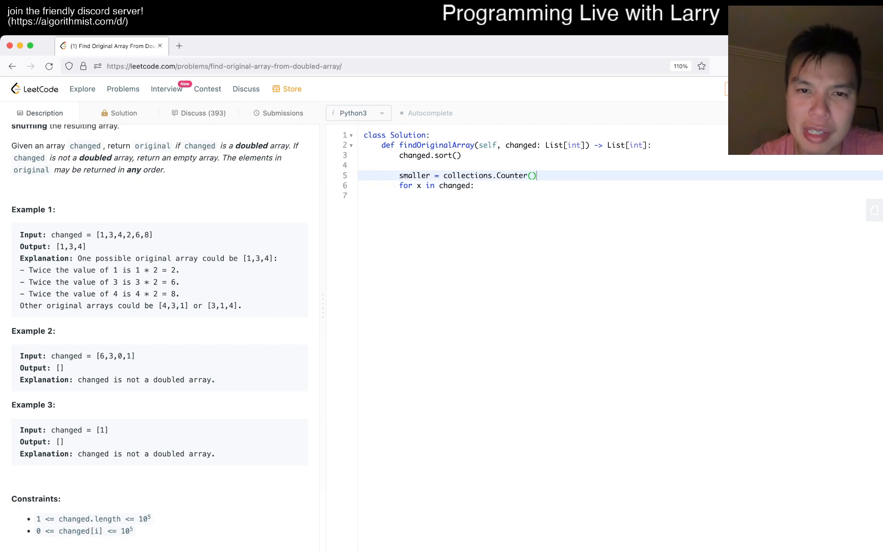
{"action": "key", "text": "enter"}
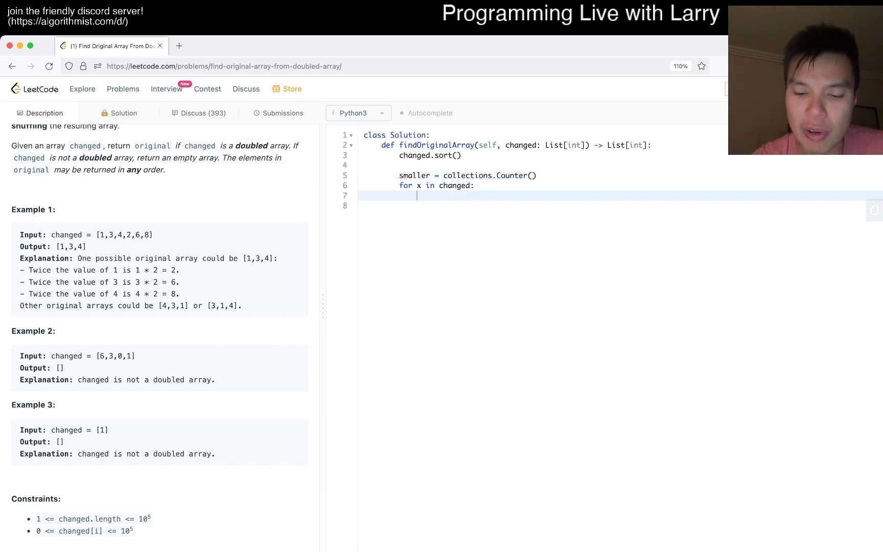
- Write the condition: x % 2 == 0, x // 2 in smaller, and smaller[x // 2] > 0
{"action": "type", "text": "smaller[x] += 1"}
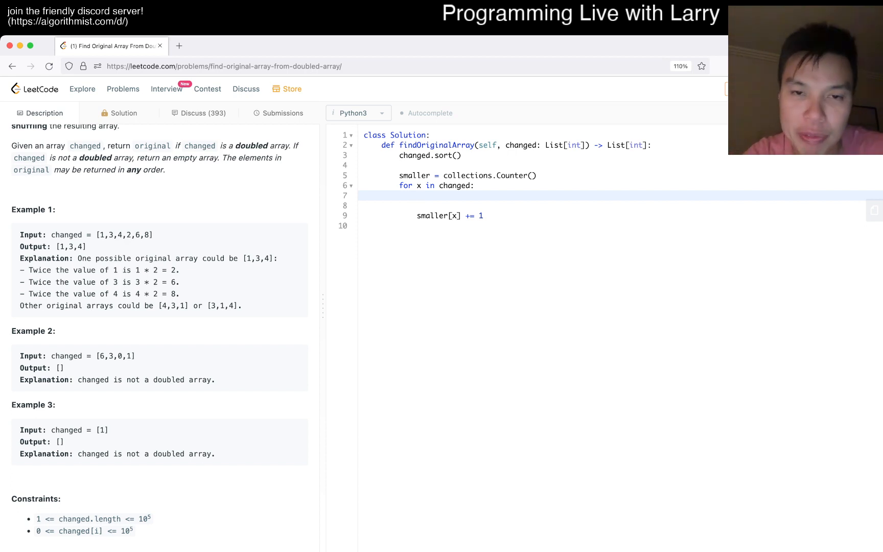
{"action": "type", "text": "if x % 2 == 0 and x //"}
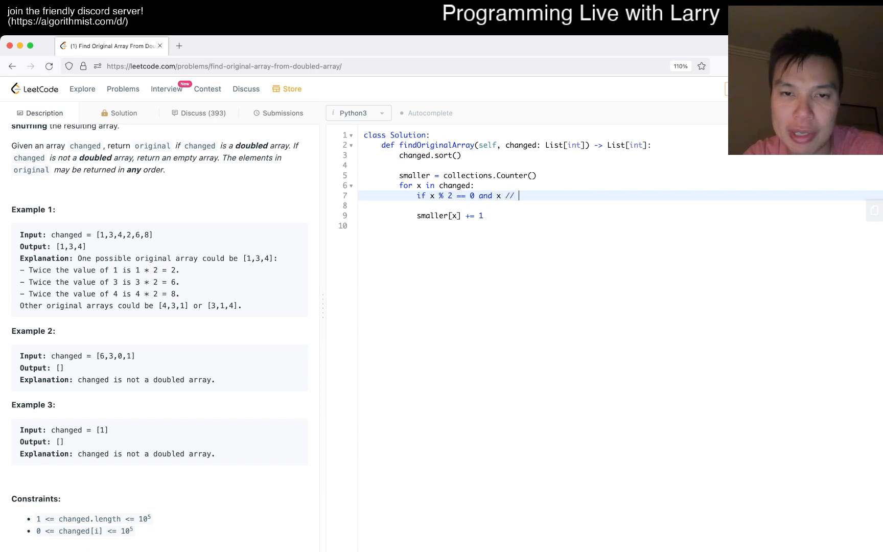
{"action": "type", "text": "2"}
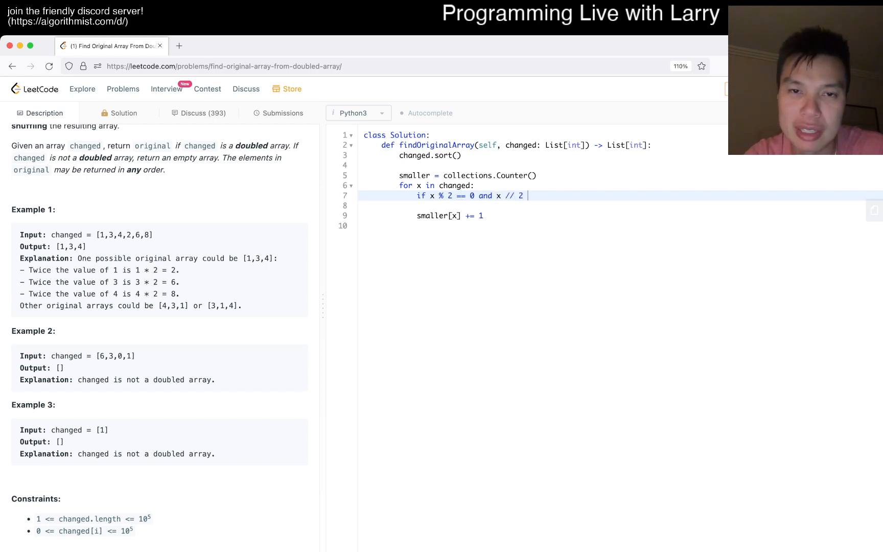
{"action": "type", "text": "in smaller"}
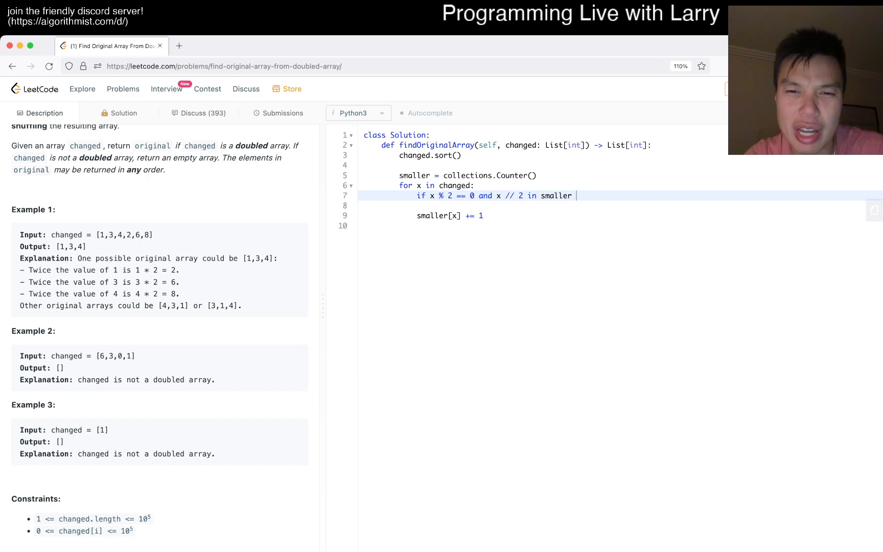
{"action": "type", "text": "and smaller[x]"}
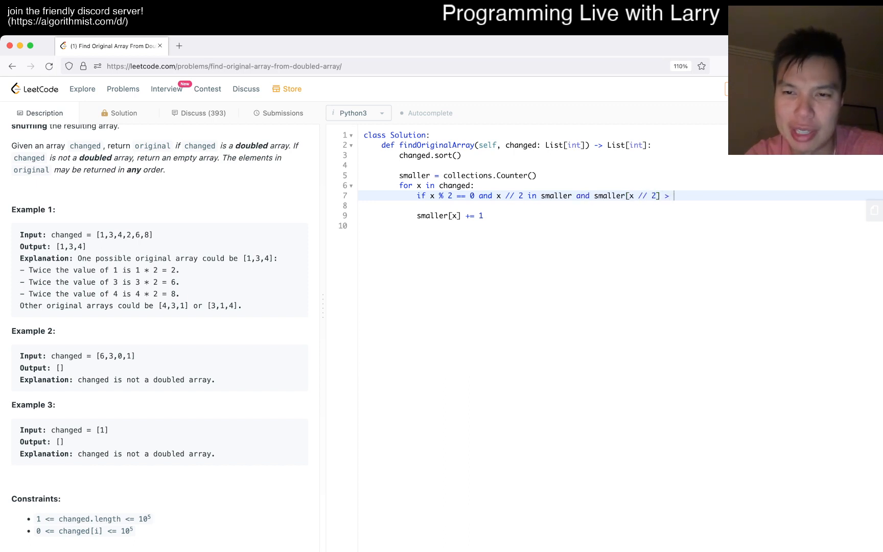
{"action": "type", "text": "0:"}
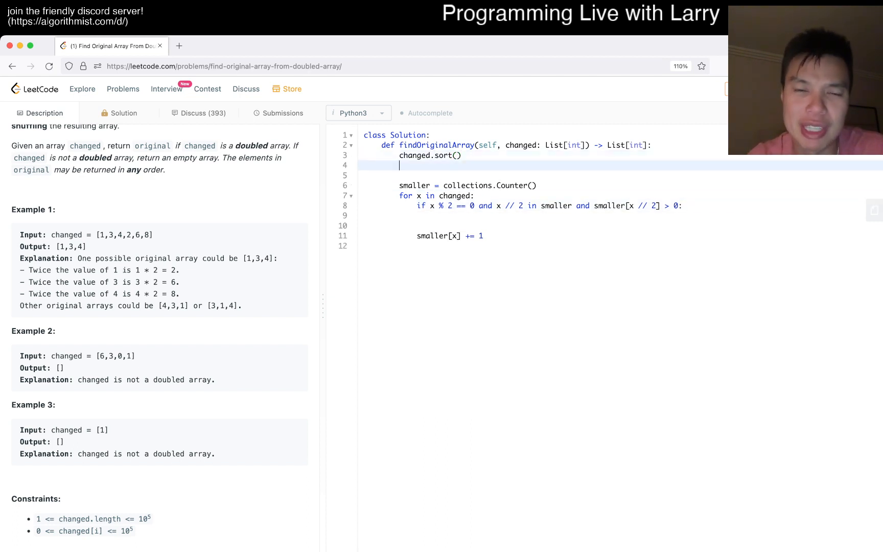
- Add ans = [], append x // 2 and decrement its count, else increment smaller[x]
{"action": "type", "text": "ans = []"}
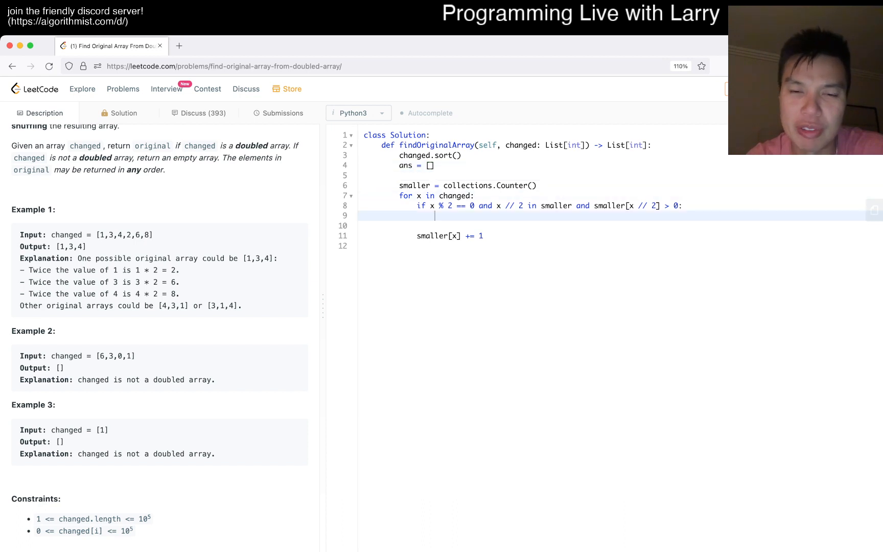
{"action": "type", "text": "ans.append(x // 2)"}
{"action": "type", "text": "smaller[x"}
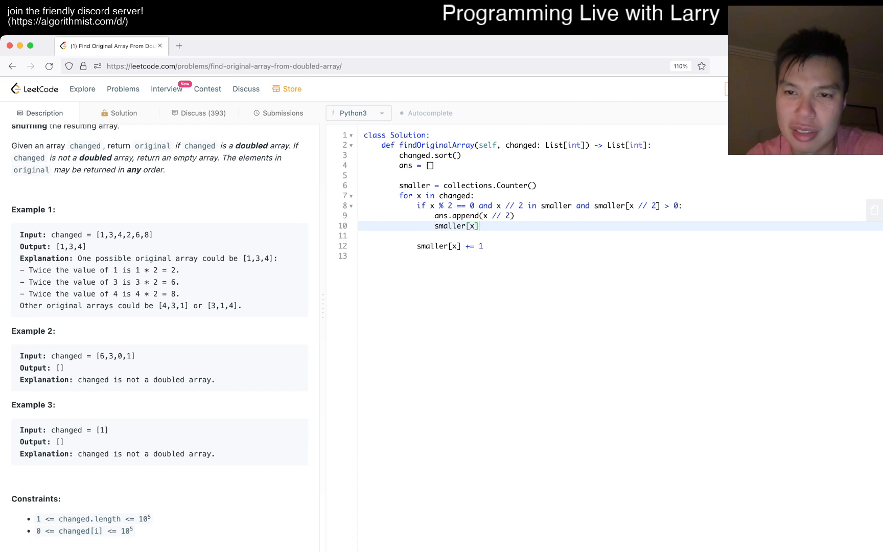
{"action": "type", "text": "// 2] ="}
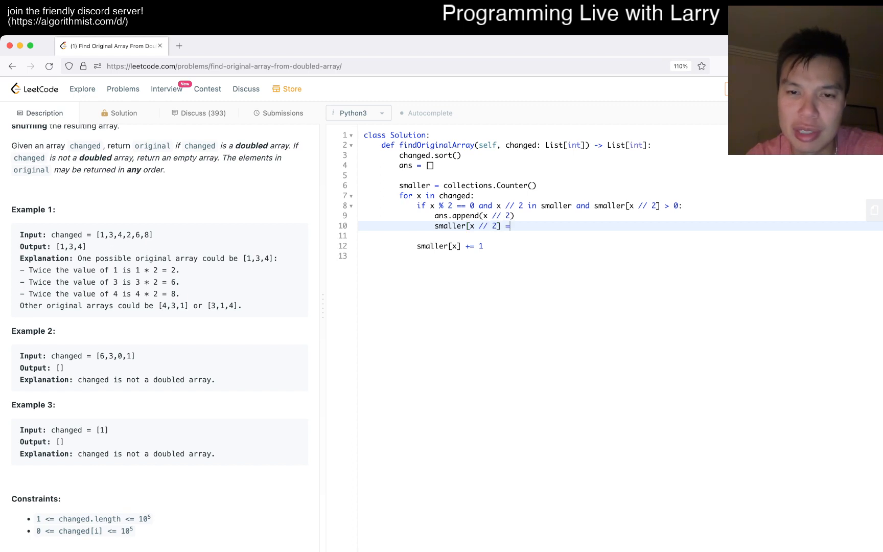
{"action": "type", "text": "-= 1"}
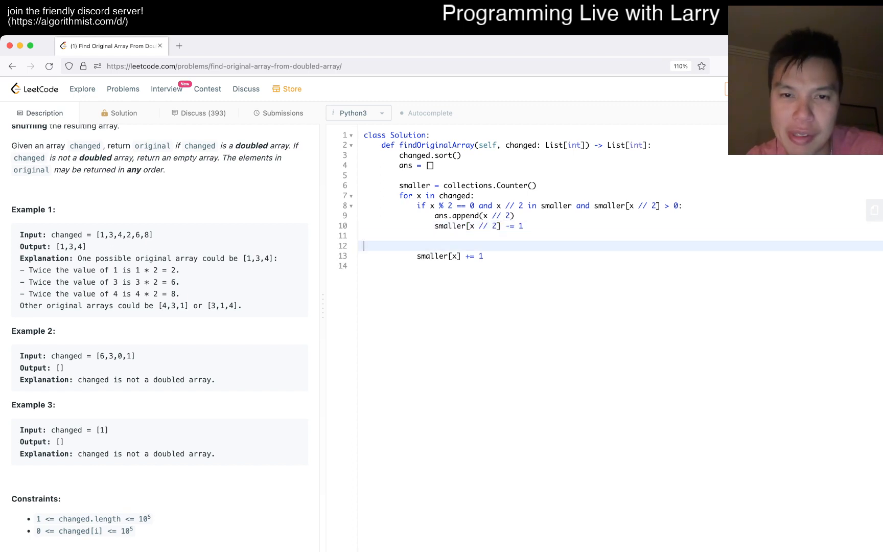
{"action": "key", "text": "Backspace"}
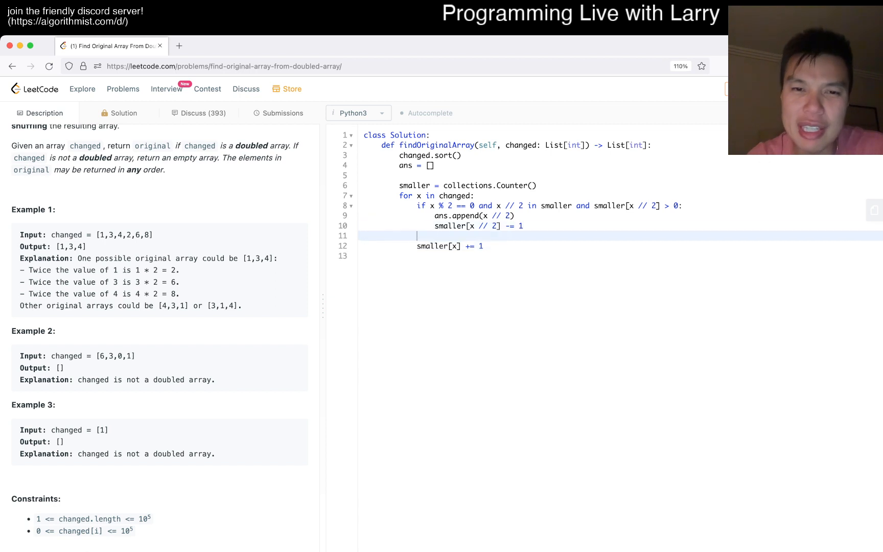
{"action": "type", "text": "else:"}
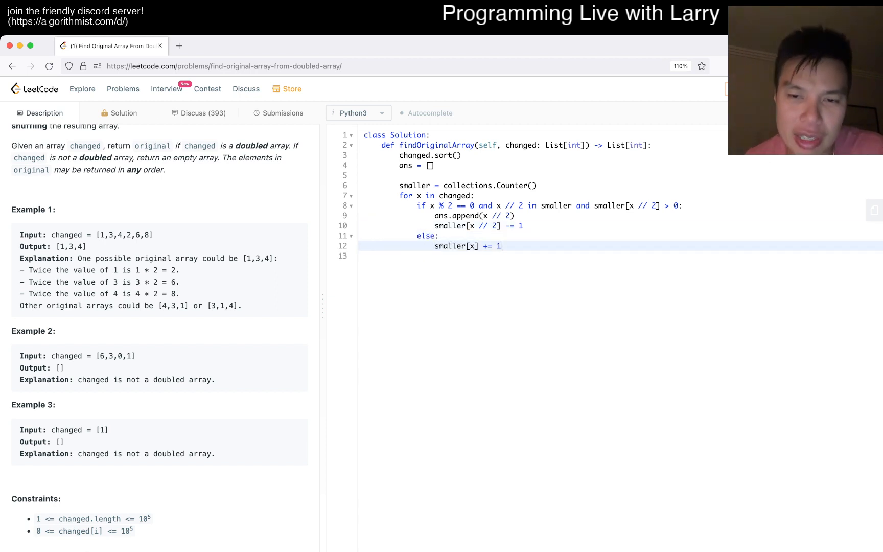
{"action": "type", "text": "i"}
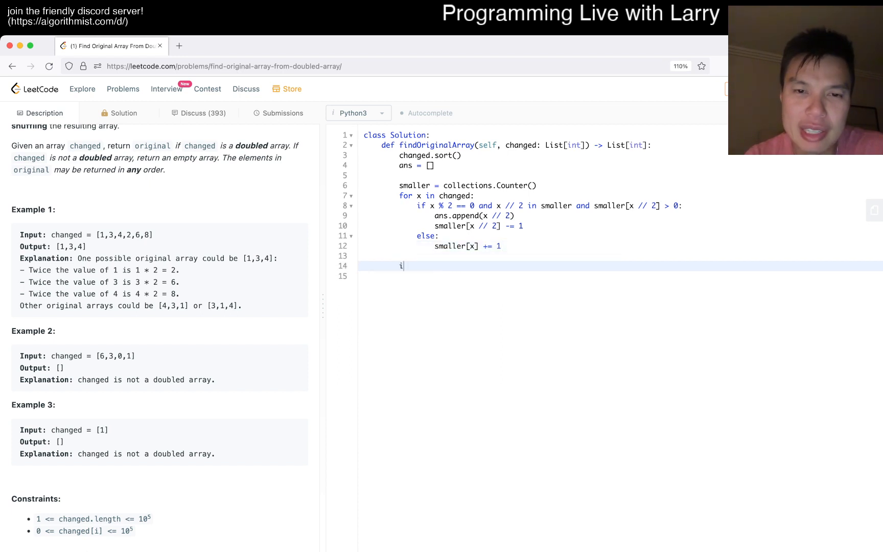
- Return [] when len(ans) * 2 != len(changed), otherwise return ans
{"action": "type", "text": "f len(ans)"}
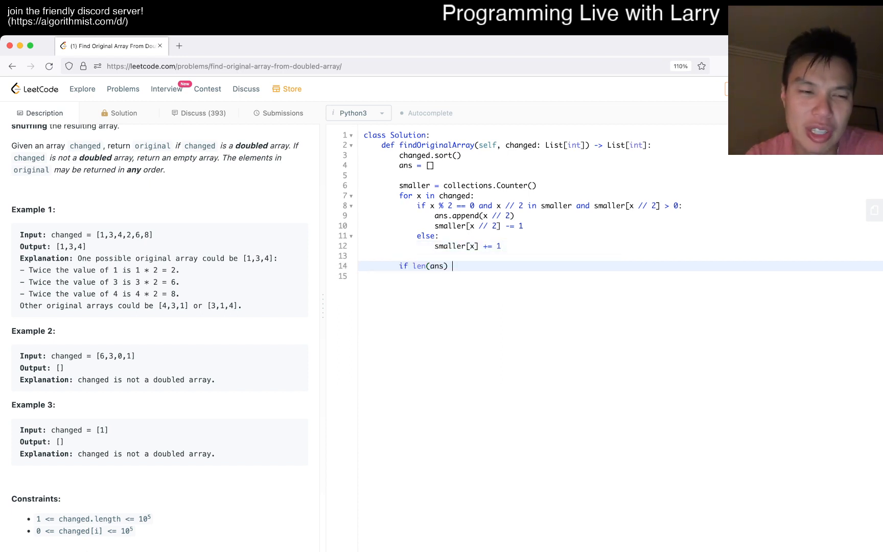
{"action": "type", "text": "* 2"}
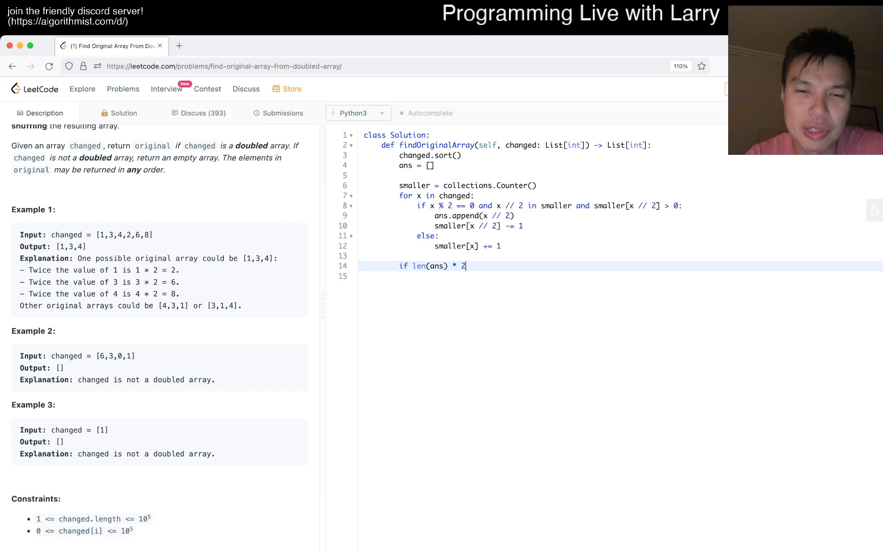
{"action": "type", "text": "!= len(c"}
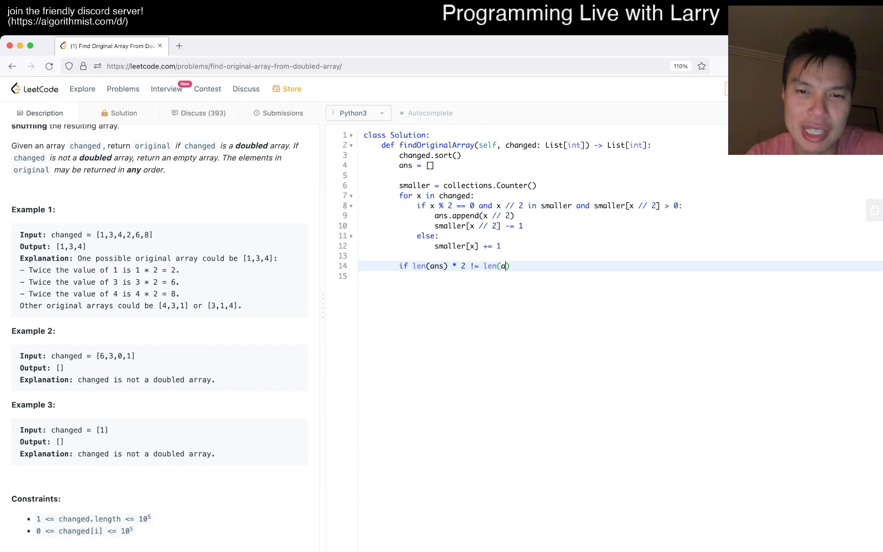
{"action": "type", "text": "hanged):"}
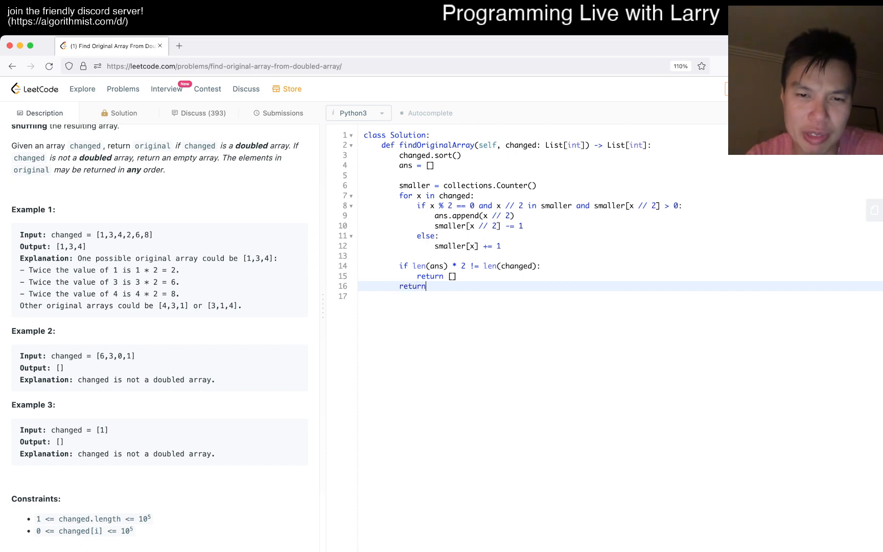
{"action": "type", "text": "ans"}
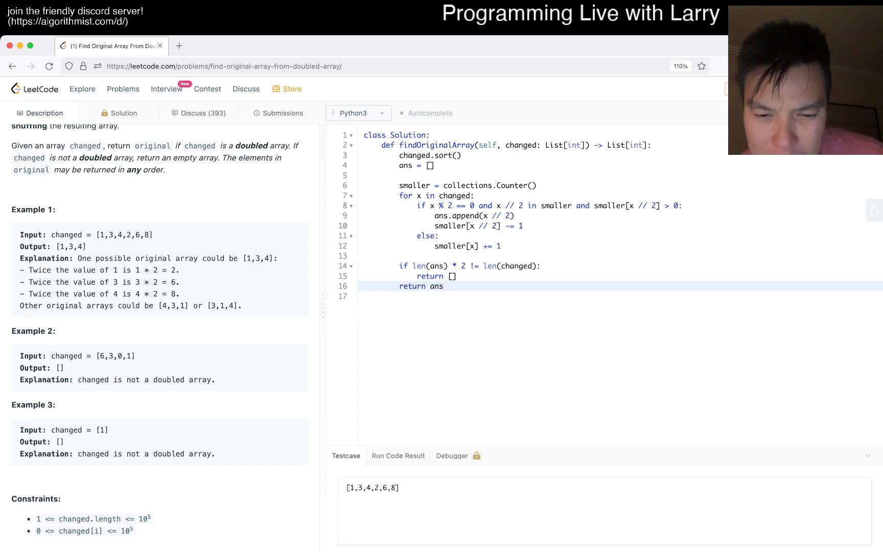
- Run the code on the example tests, see Accepted, and submit the solution
{"action": "left_click", "coordinate": [397, 456]}
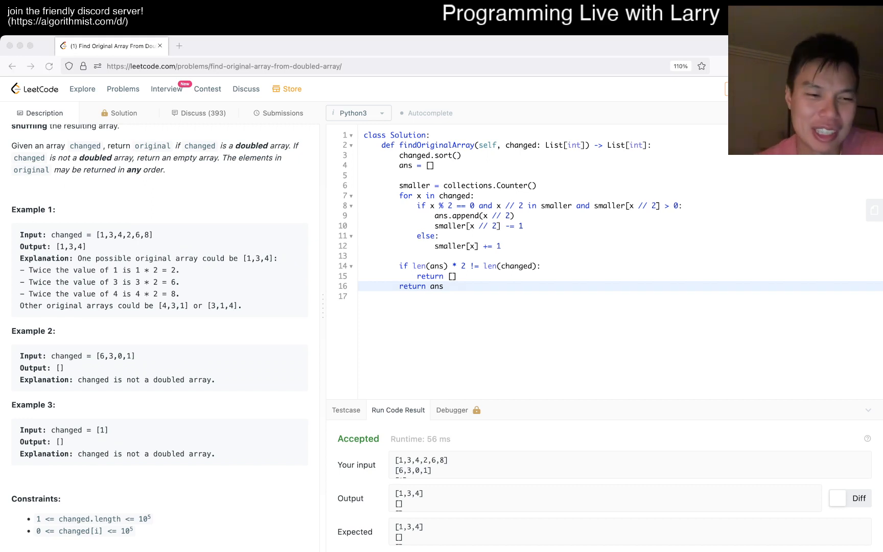
{"action": "left_click", "coordinate": [283, 112]}
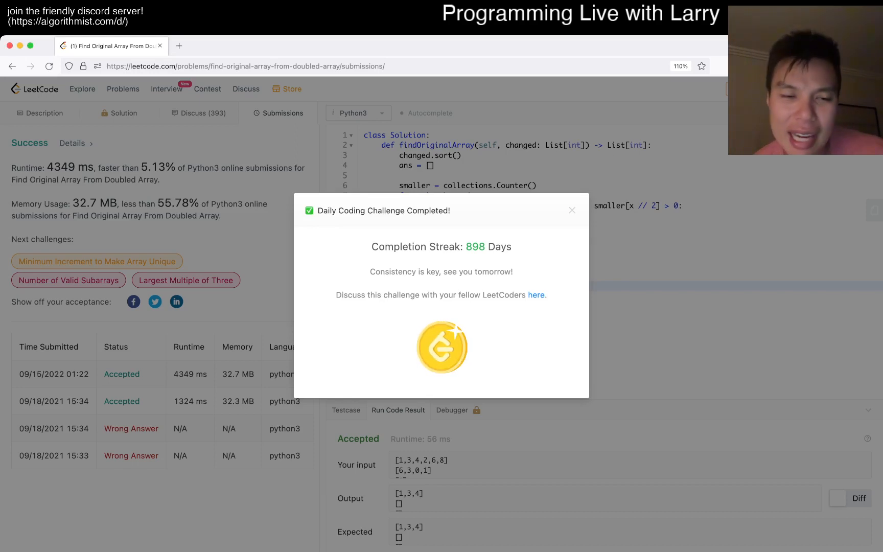
- Dismiss the Daily Coding Challenge popup and switch back to the Description view
{"action": "left_click", "coordinate": [572, 210]}
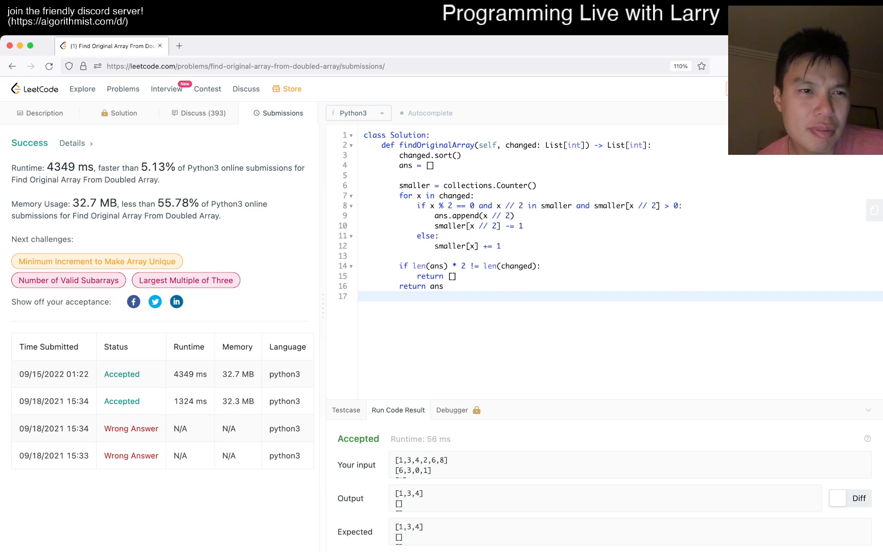
{"action": "left_click", "coordinate": [40, 114]}
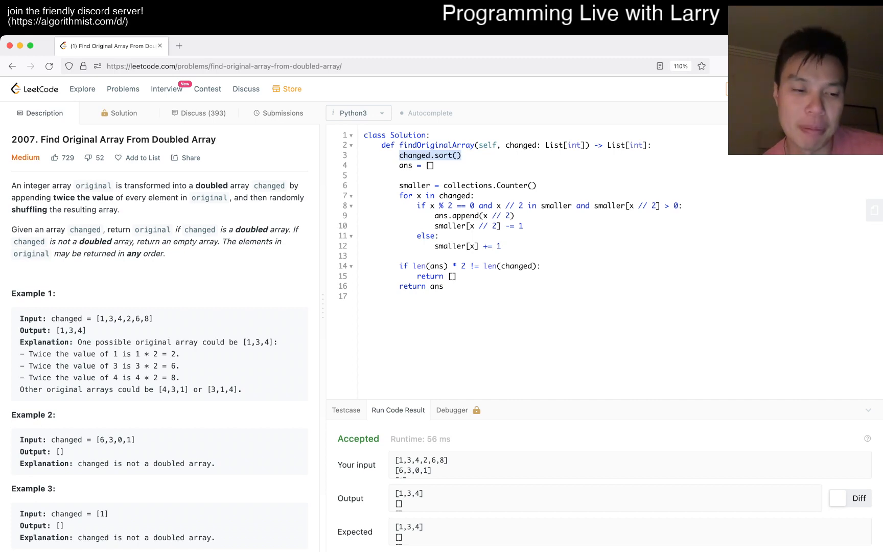
{"action": "scroll", "scroll_direction": "down", "scroll_amount": 3}
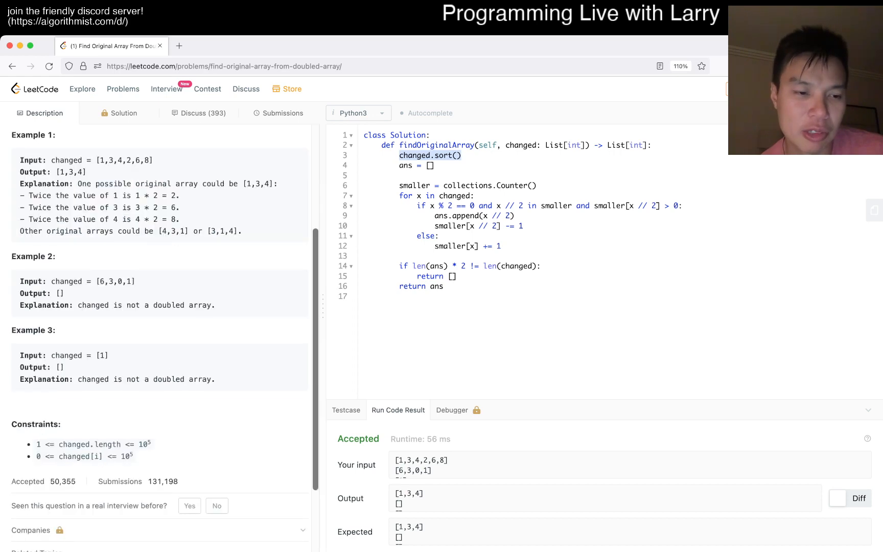
{"action": "scroll", "scroll_direction": "down", "scroll_amount": 3}
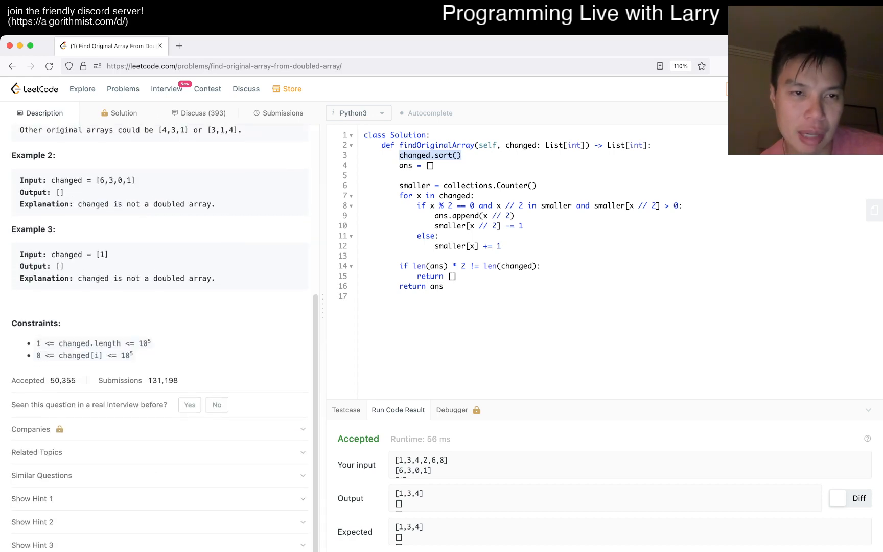